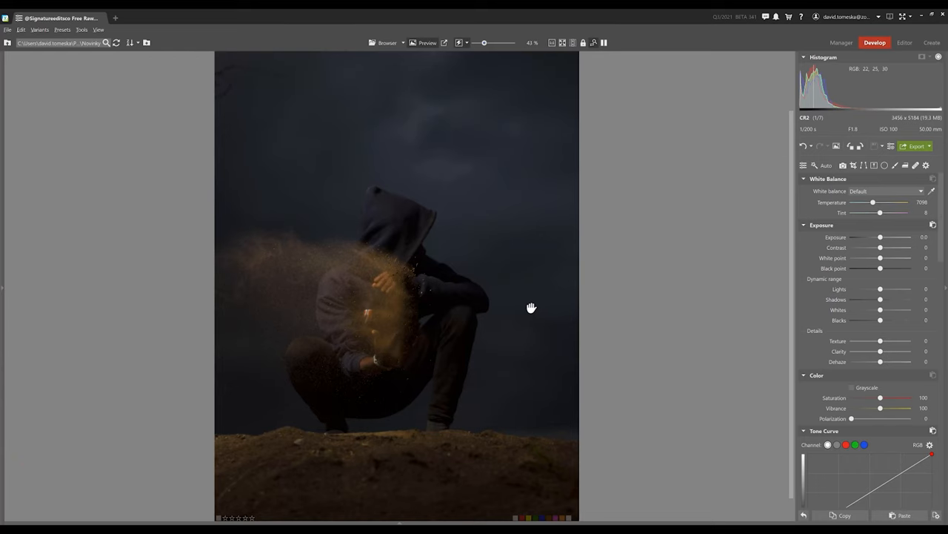
mouse_move(523, 277)
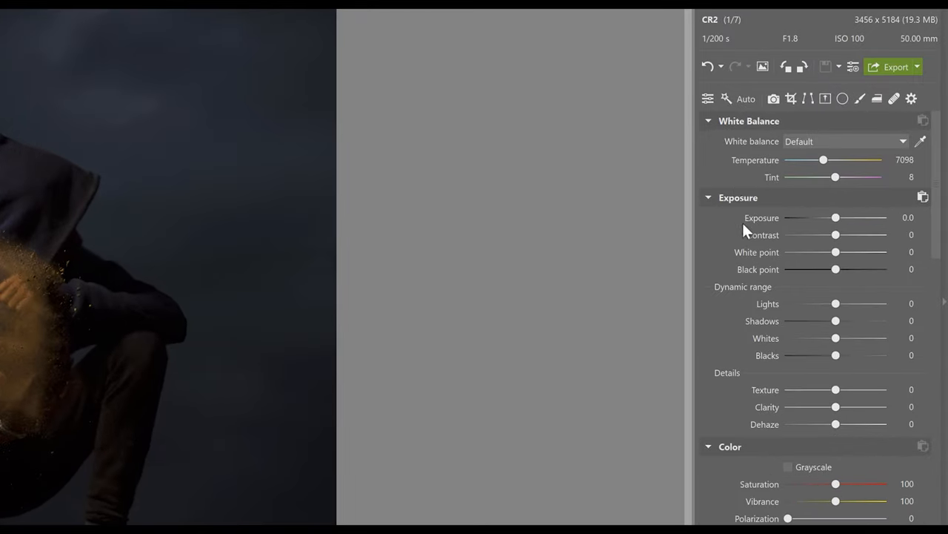
mouse_move(738, 300)
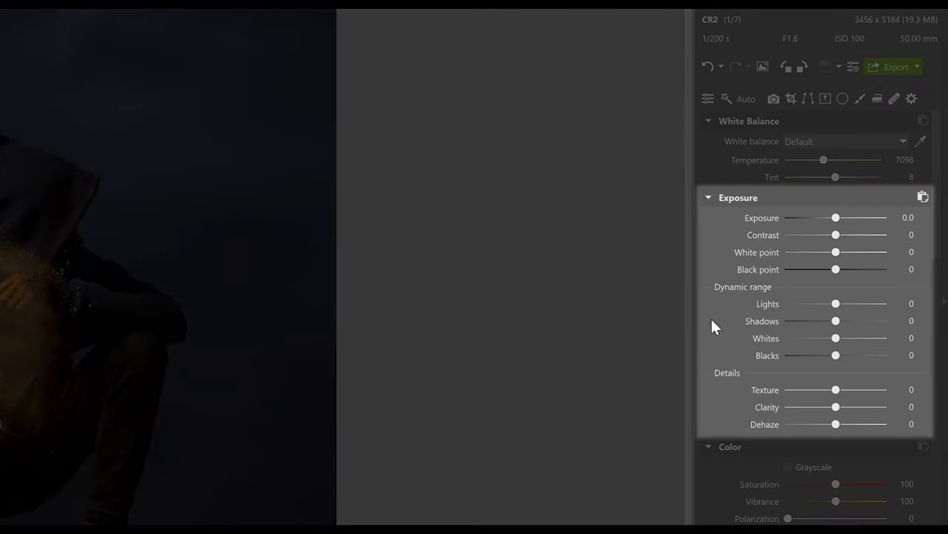
mouse_move(738, 354)
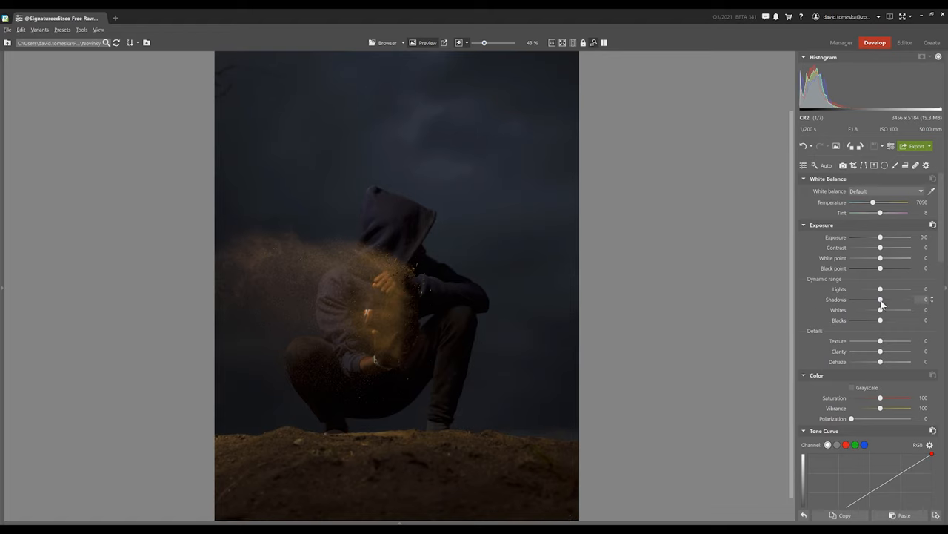
Step: Lift Shadows to 100, preview ZPS X 2020 processing, then restore ZPS X 2021 (Current)
drag(881, 299, 909, 299)
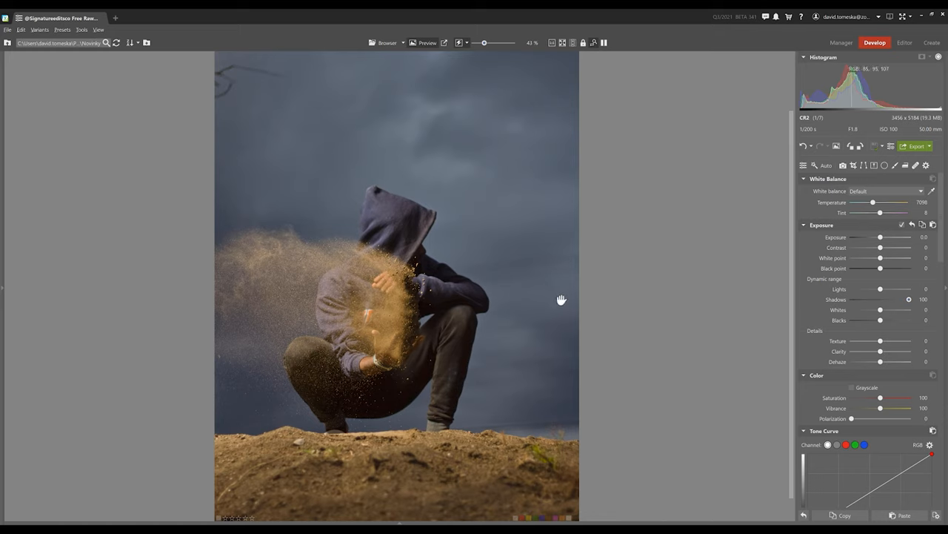
mouse_move(638, 267)
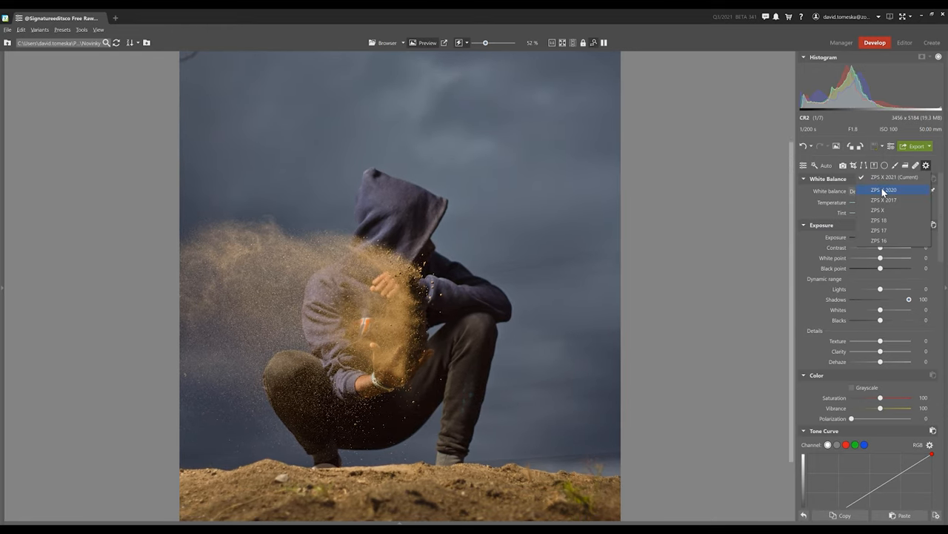
click(886, 189)
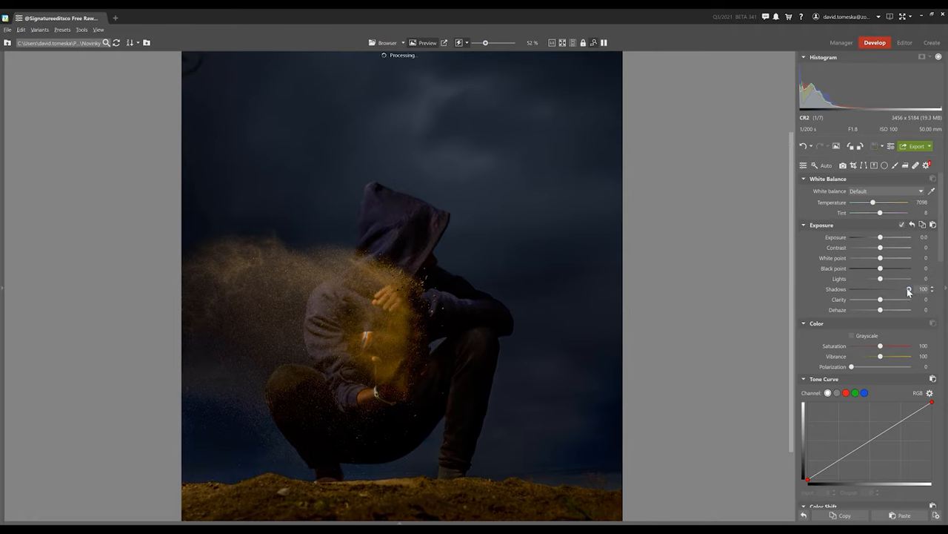
click(926, 165)
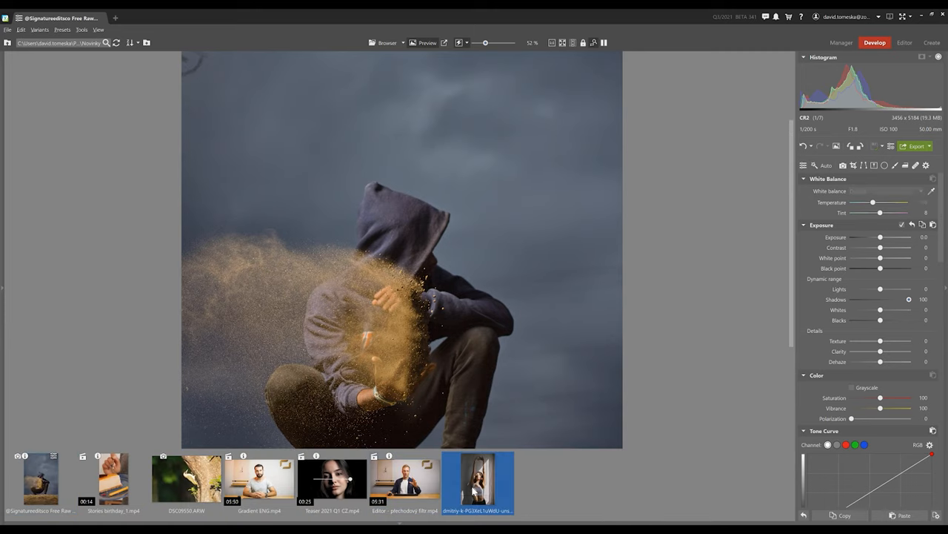
Step: Open the sunlit portrait of the woman, lift Shadows and raise Exposure to 0.7
click(477, 478)
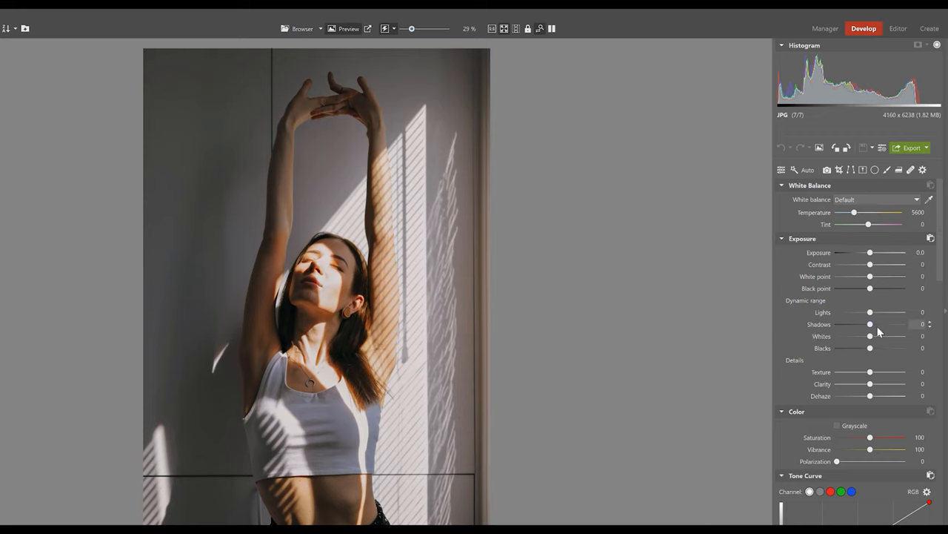
drag(870, 323, 891, 324)
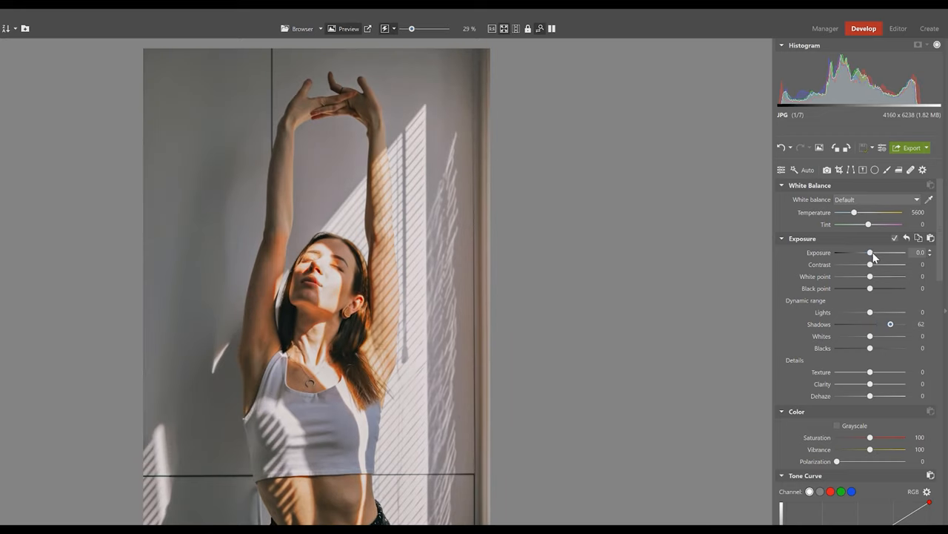
drag(870, 252, 876, 252)
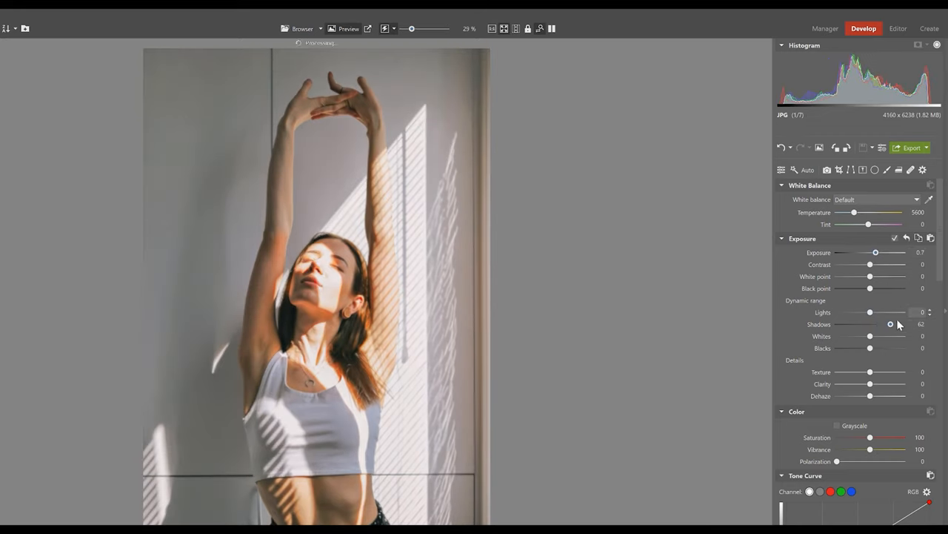
drag(891, 324, 898, 323)
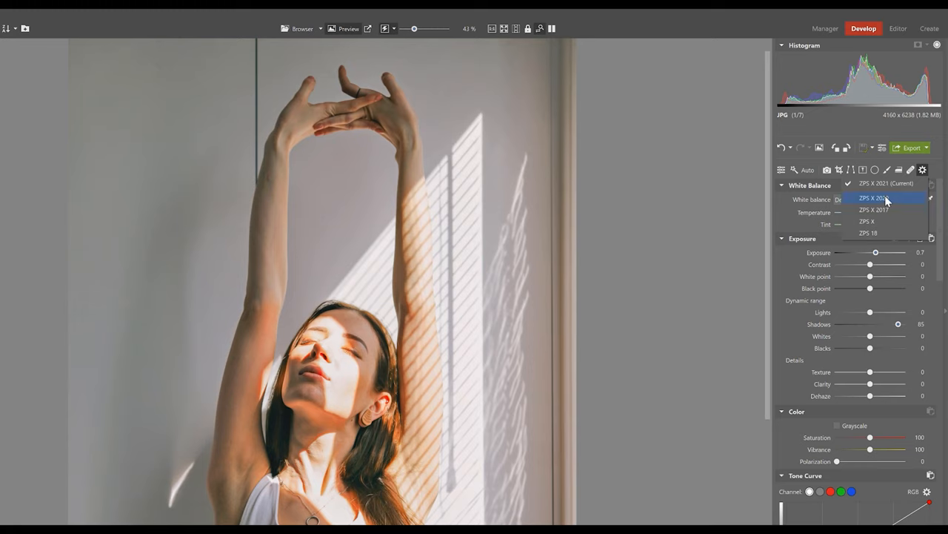
Step: Compare the portrait under ZPS X 2020 processing, then return to ZPS X 2021 (Current)
click(886, 198)
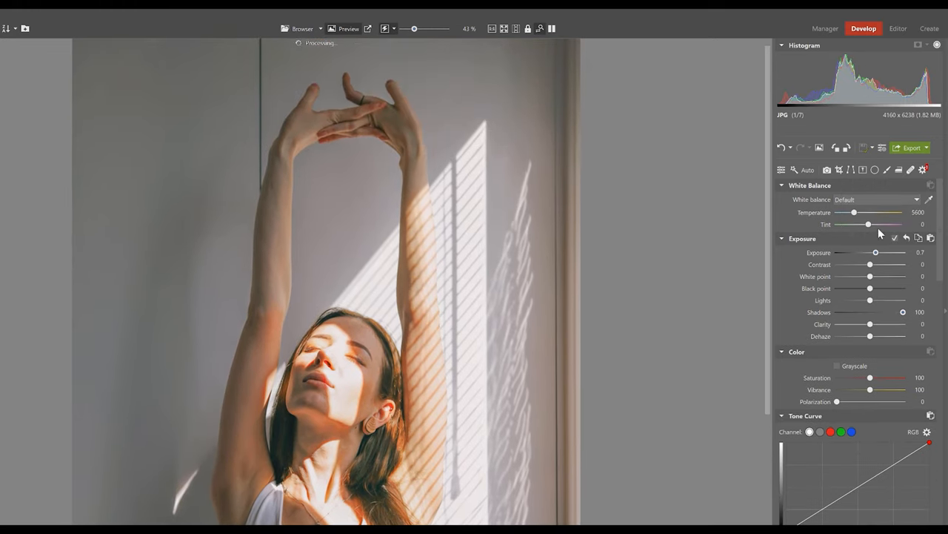
click(923, 170)
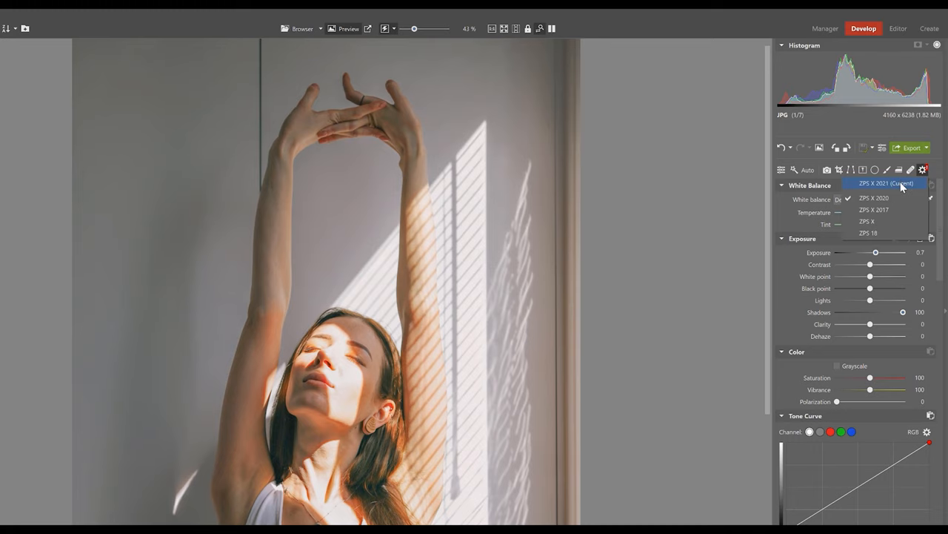
click(886, 183)
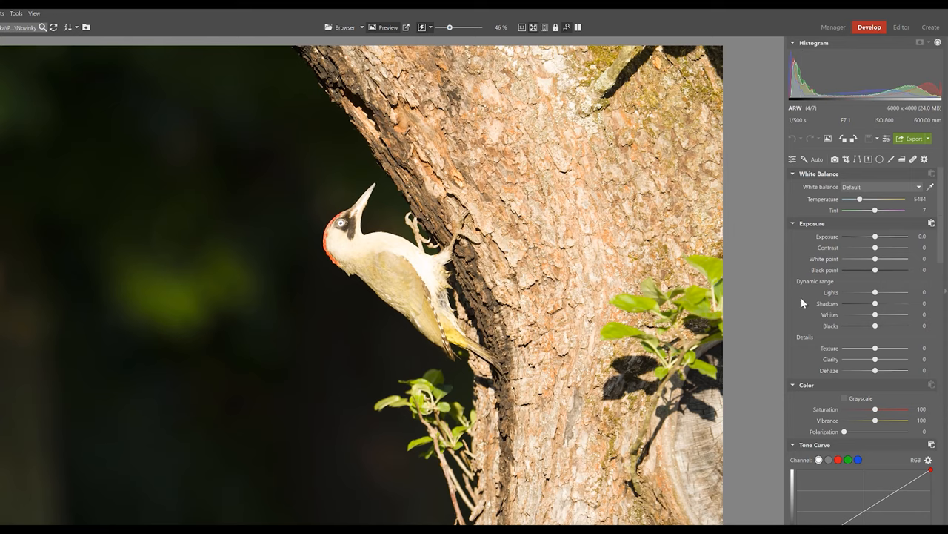
Step: Swing the woodpecker photo's Shadows between maximum and zero to compare, ending at 0
drag(875, 303, 904, 303)
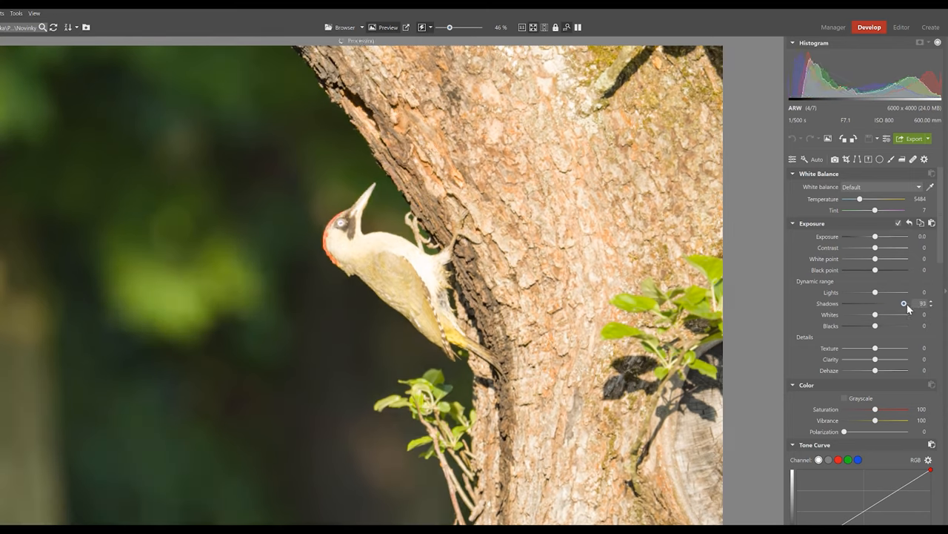
drag(903, 303, 922, 303)
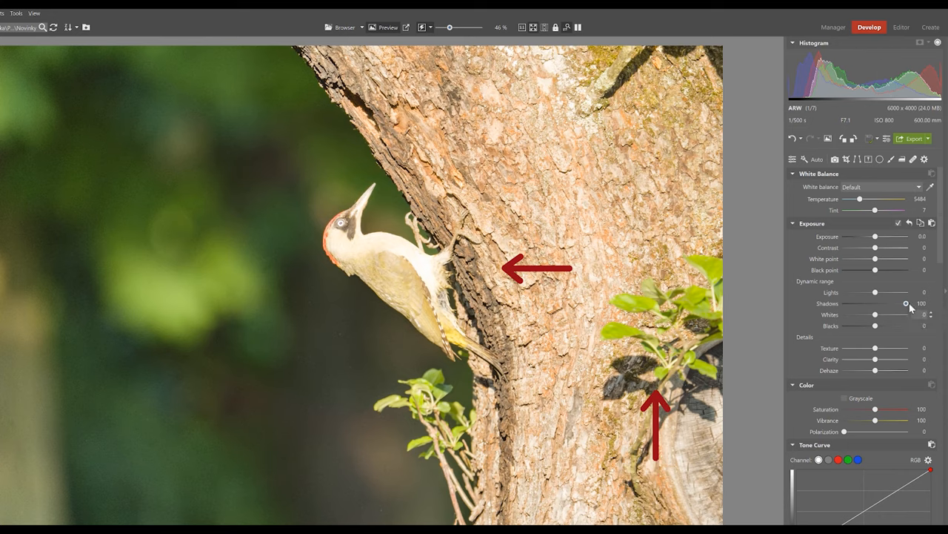
drag(907, 303, 879, 303)
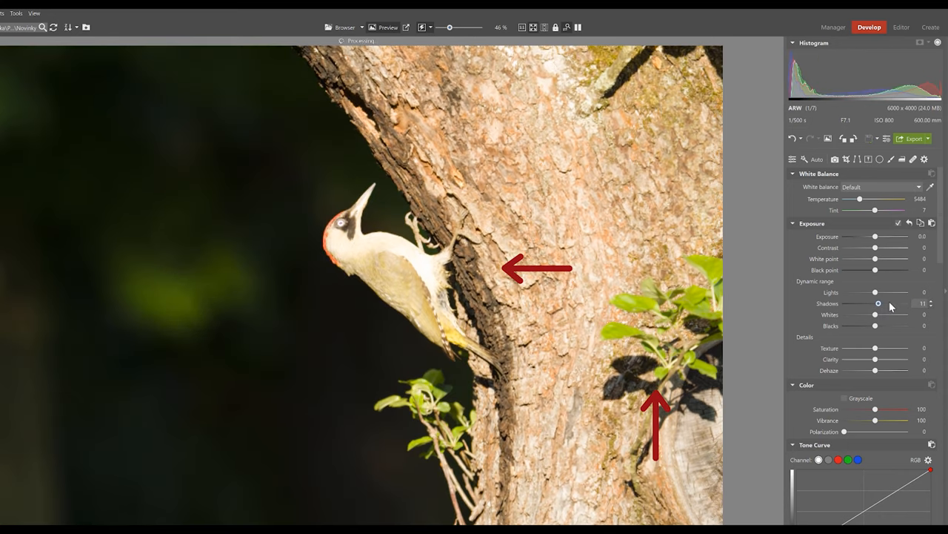
drag(879, 304, 886, 303)
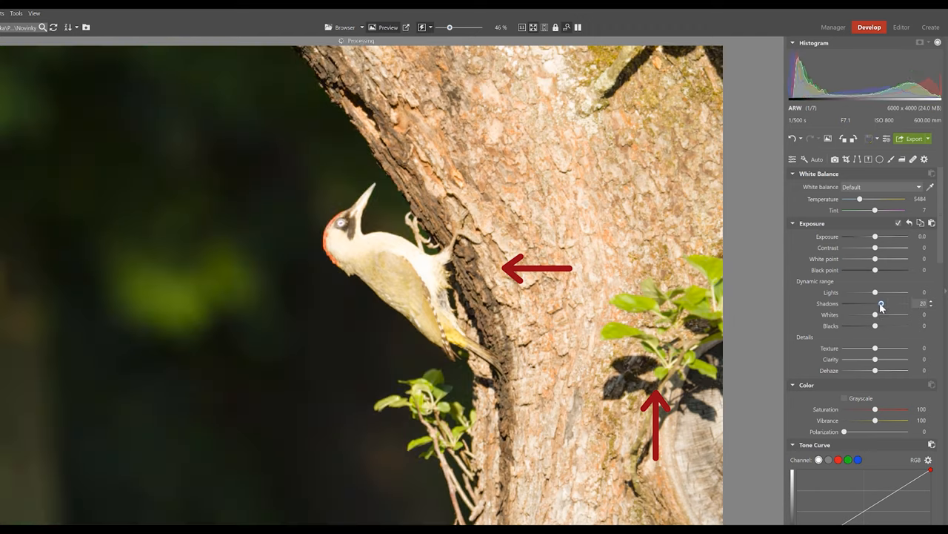
drag(881, 304, 906, 304)
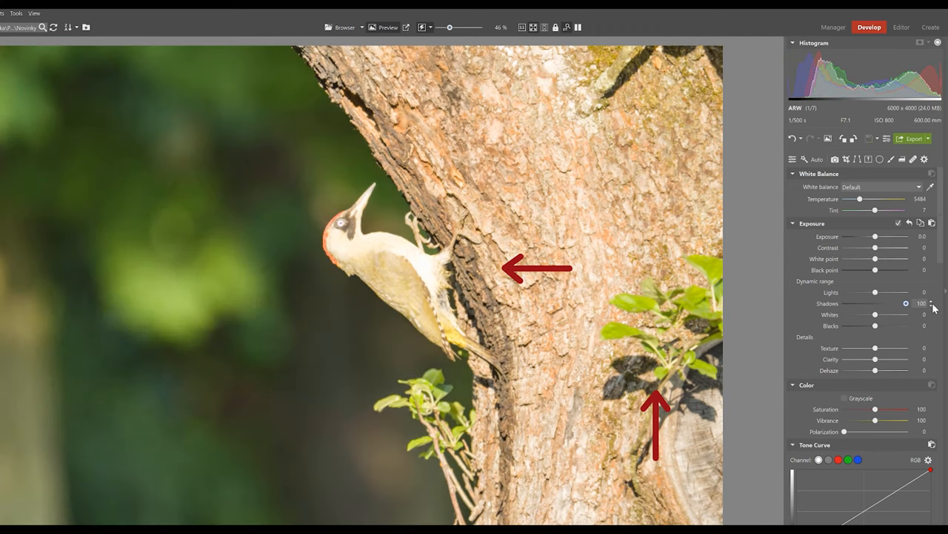
drag(906, 303, 877, 303)
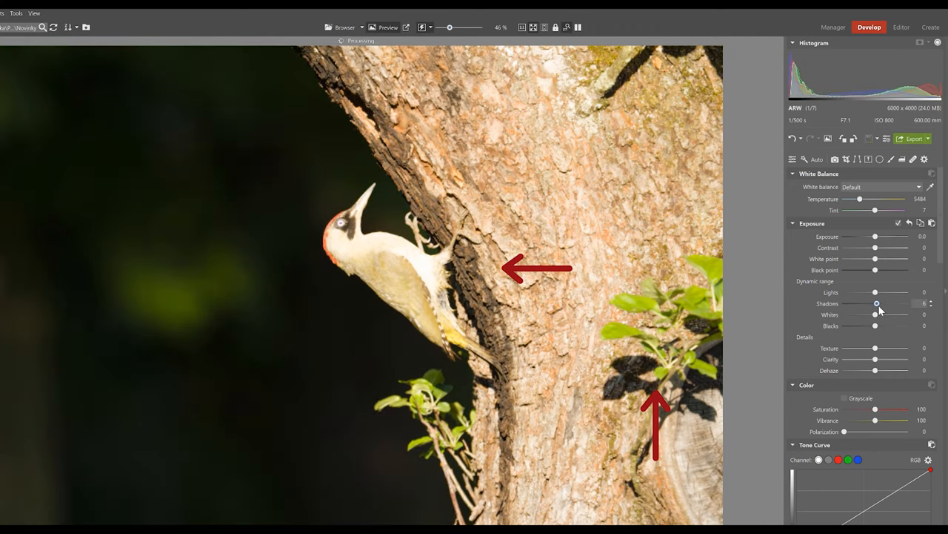
drag(876, 303, 906, 303)
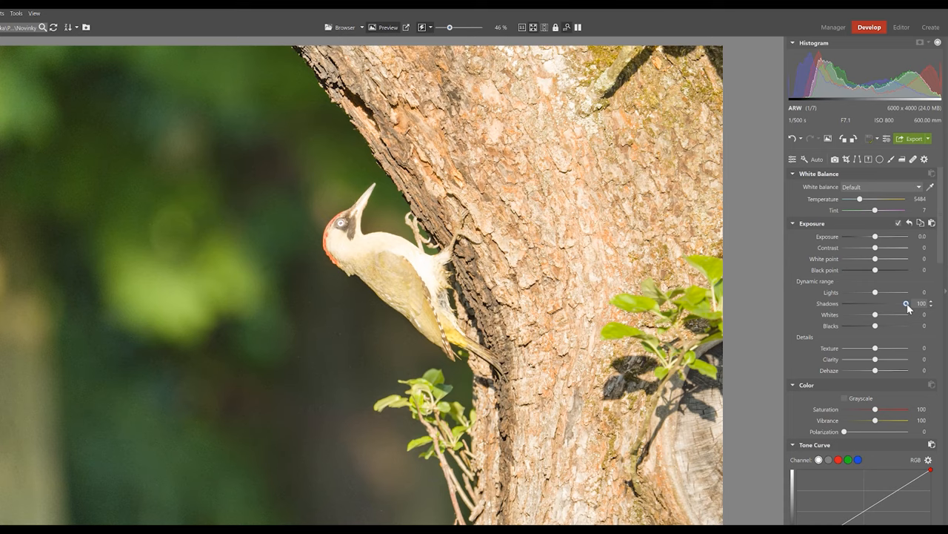
drag(907, 303, 875, 304)
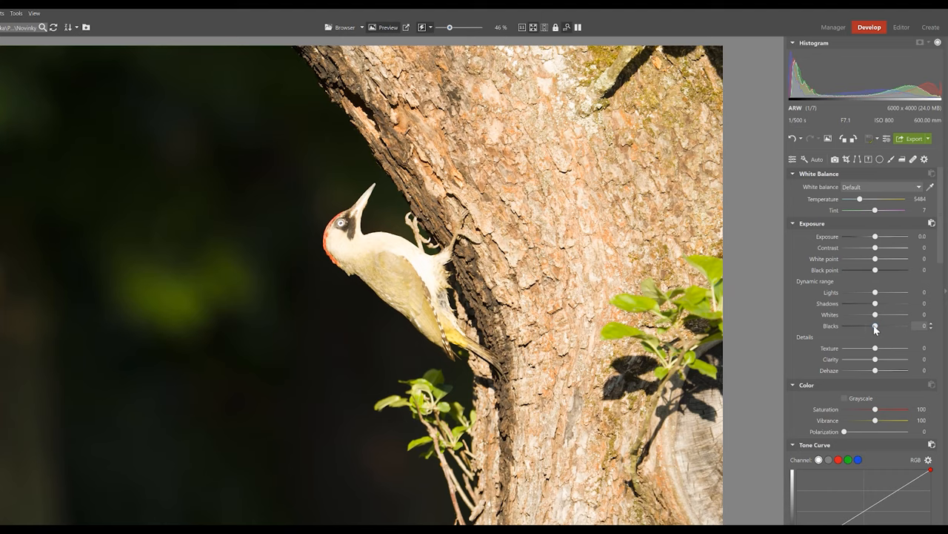
Step: Raise Blacks, drop them to 0 for comparison, then set Blacks to 100
drag(875, 326, 905, 326)
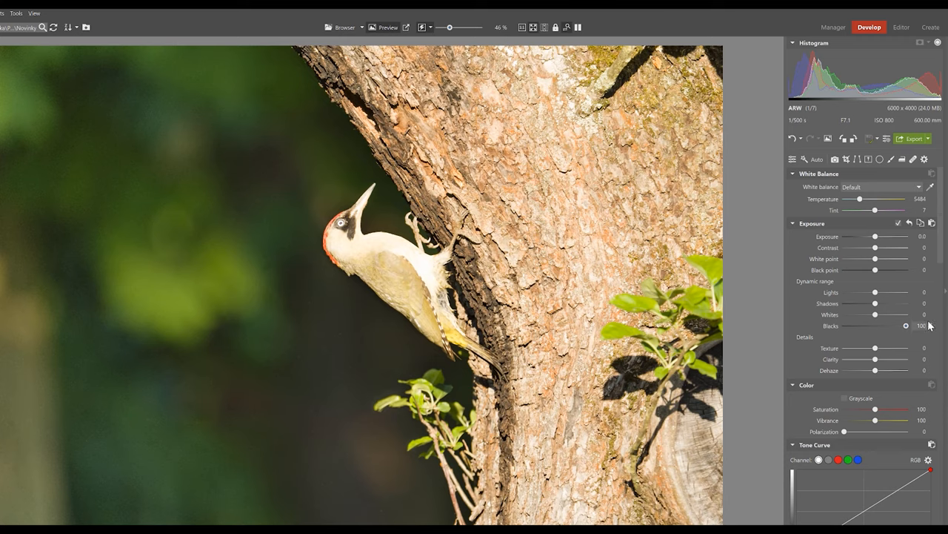
mouse_move(906, 330)
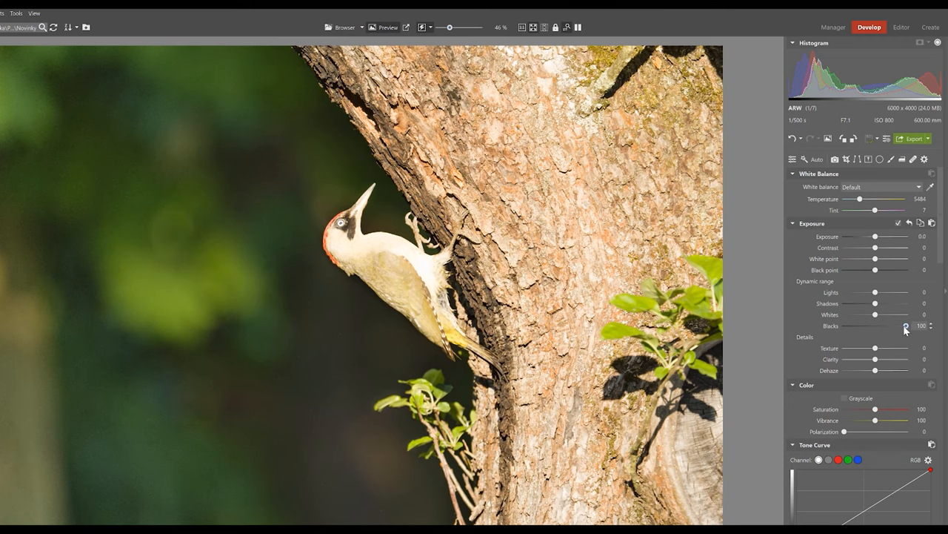
drag(906, 326, 854, 325)
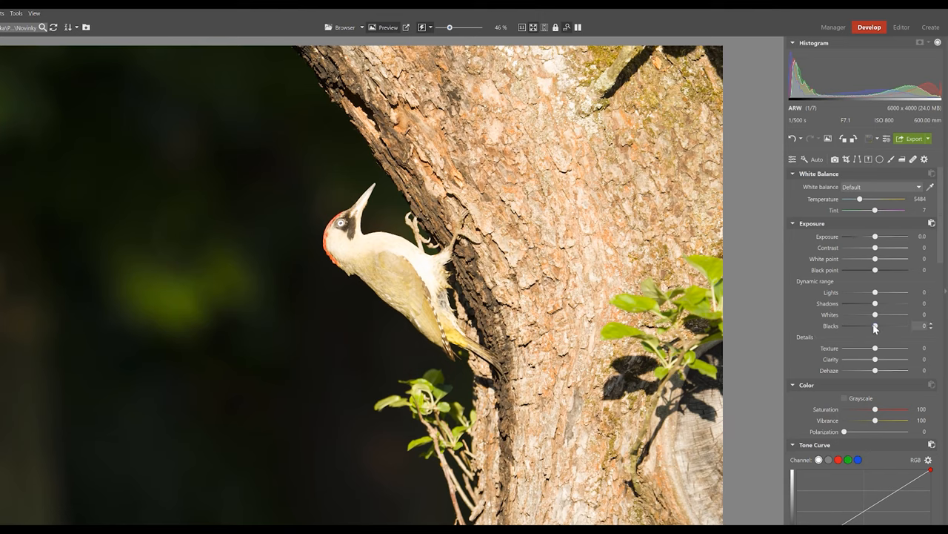
drag(875, 326, 905, 326)
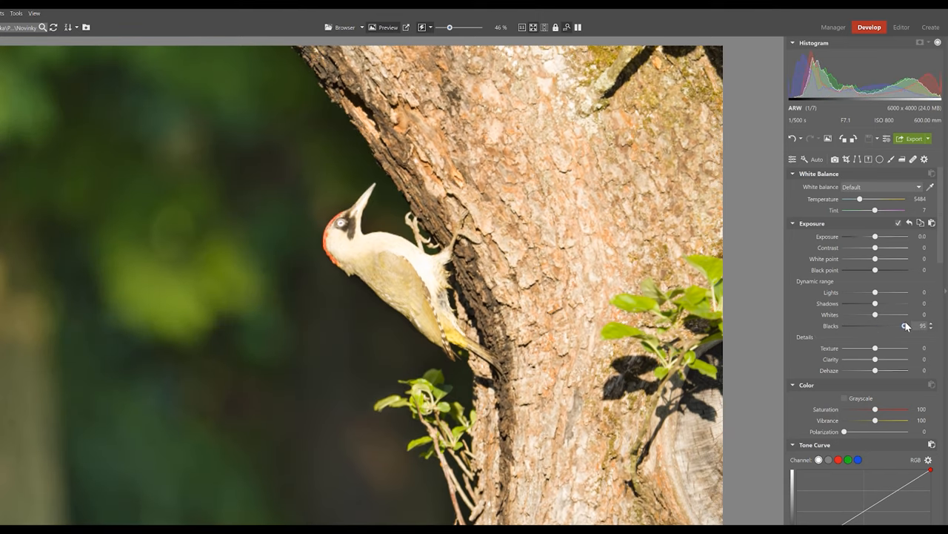
drag(906, 326, 907, 326)
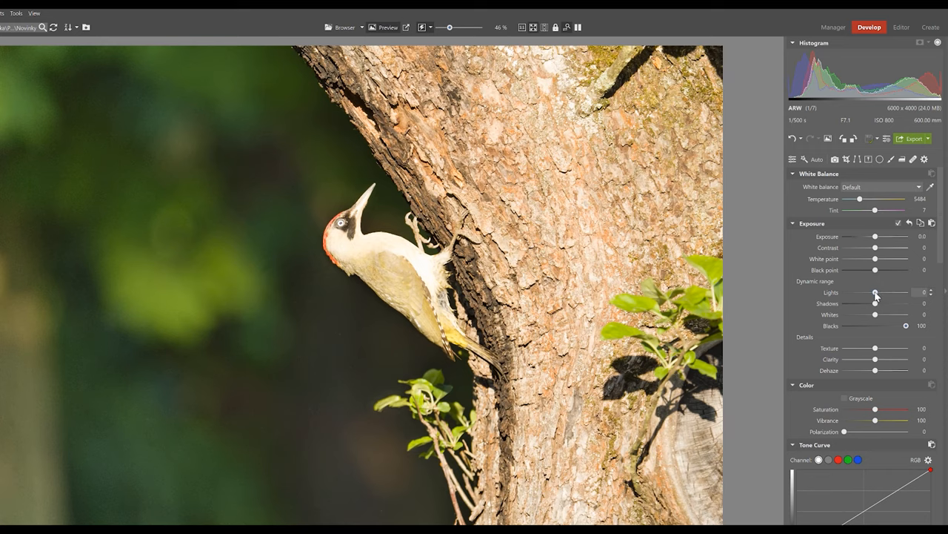
Step: Lower the woodpecker photo's Lights to -90 and zoom into the image
drag(876, 292, 850, 292)
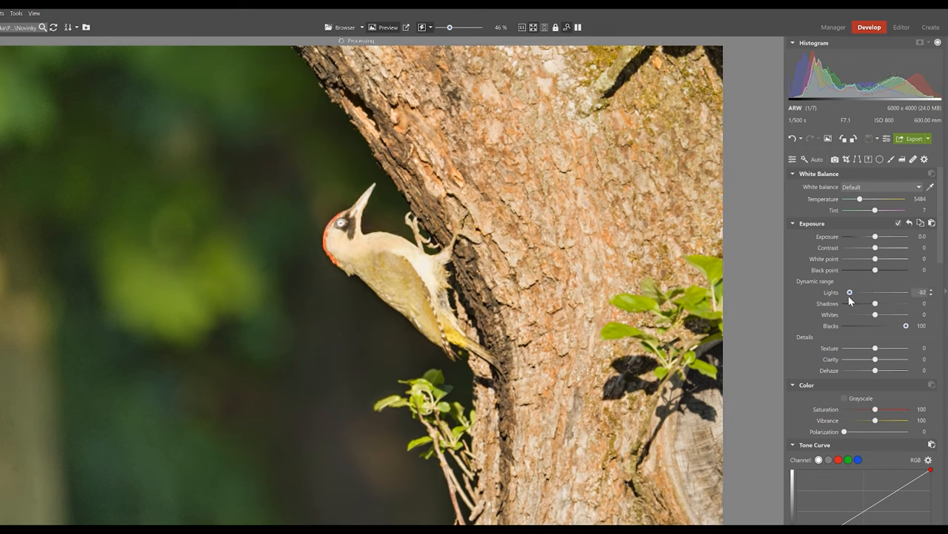
drag(850, 292, 848, 292)
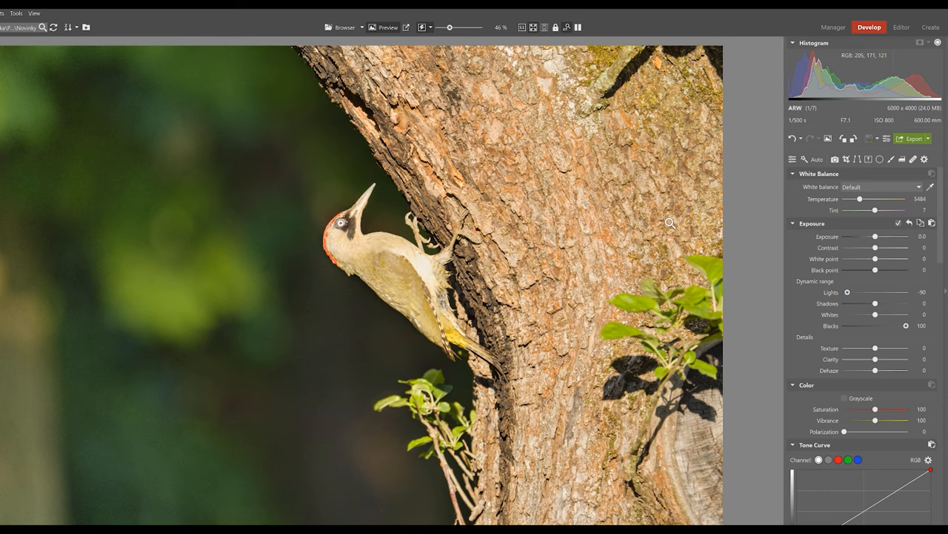
click(828, 139)
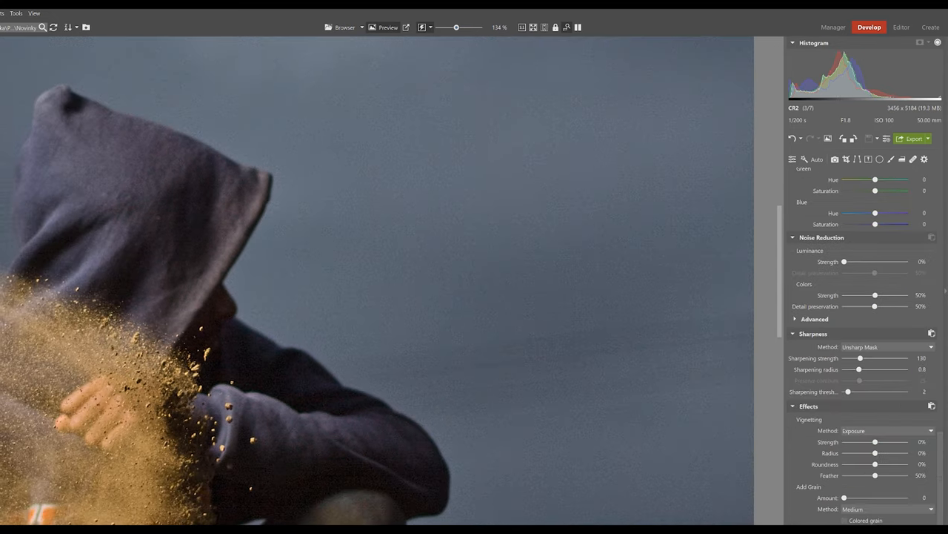
Step: Set luminance noise reduction Strength near 100% and Detail preservation to 100%
drag(845, 262, 864, 261)
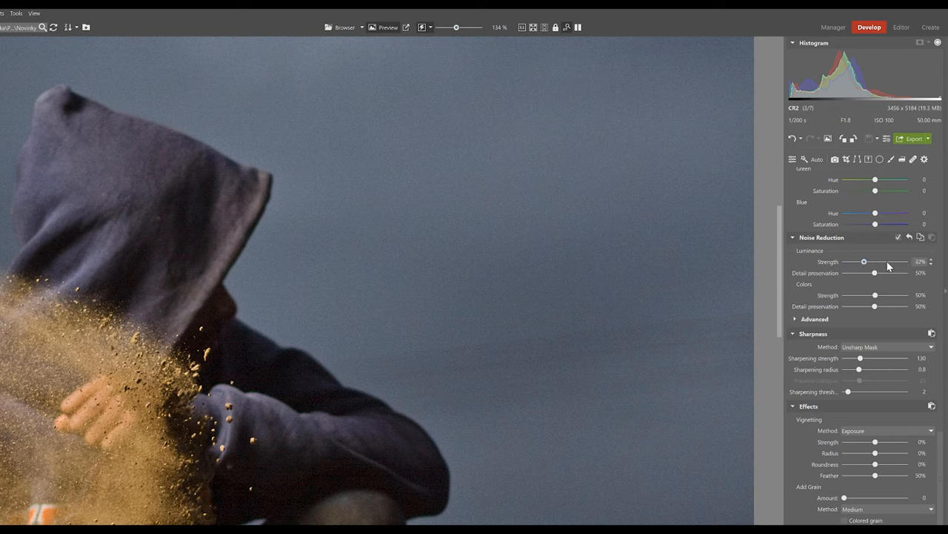
drag(864, 262, 906, 262)
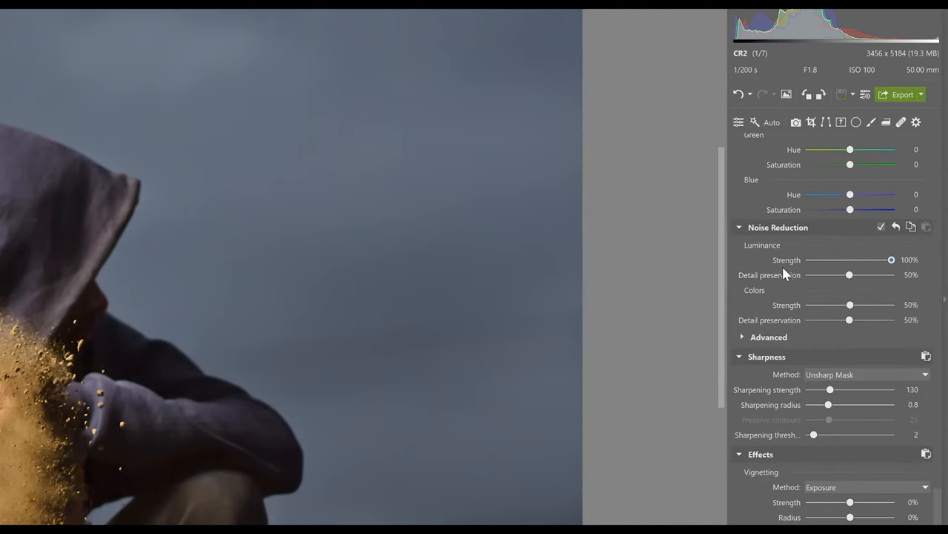
mouse_move(760, 273)
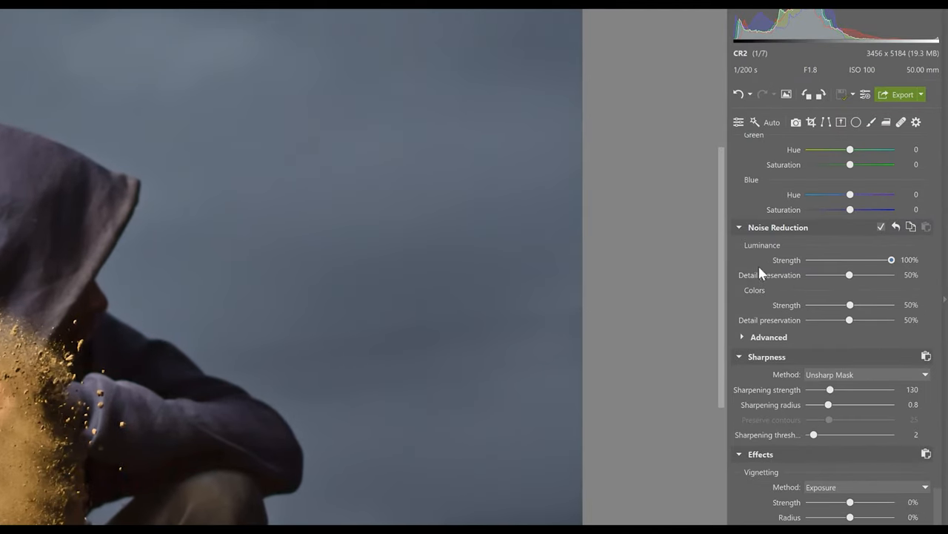
drag(850, 274, 883, 274)
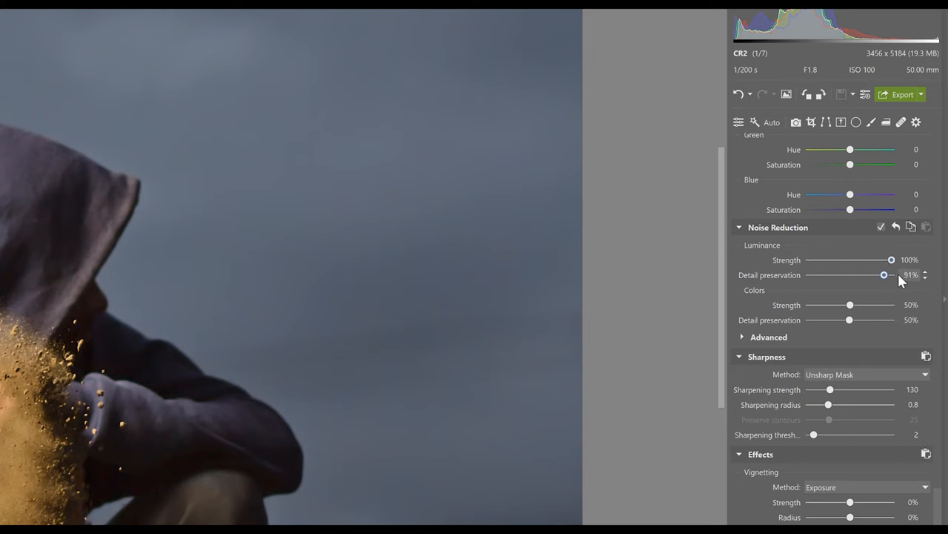
drag(883, 275, 892, 275)
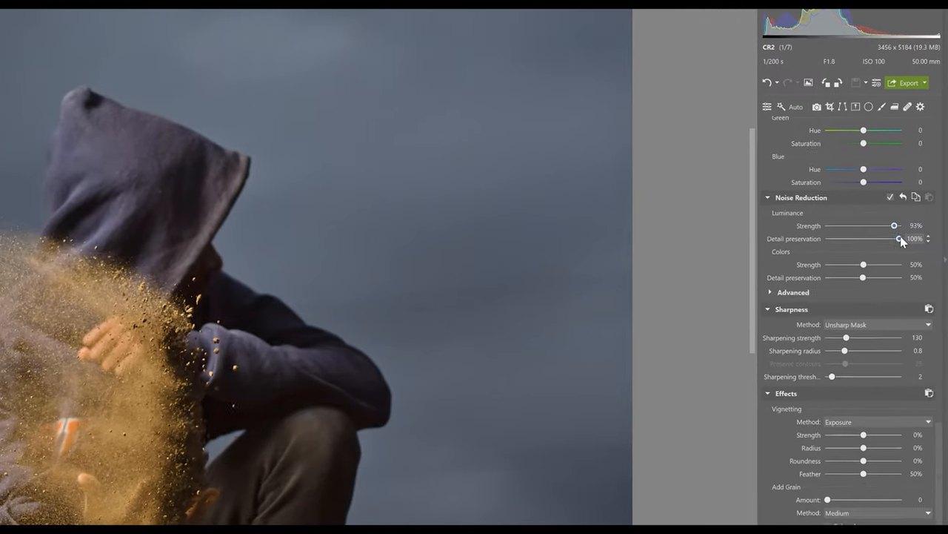
drag(900, 238, 890, 234)
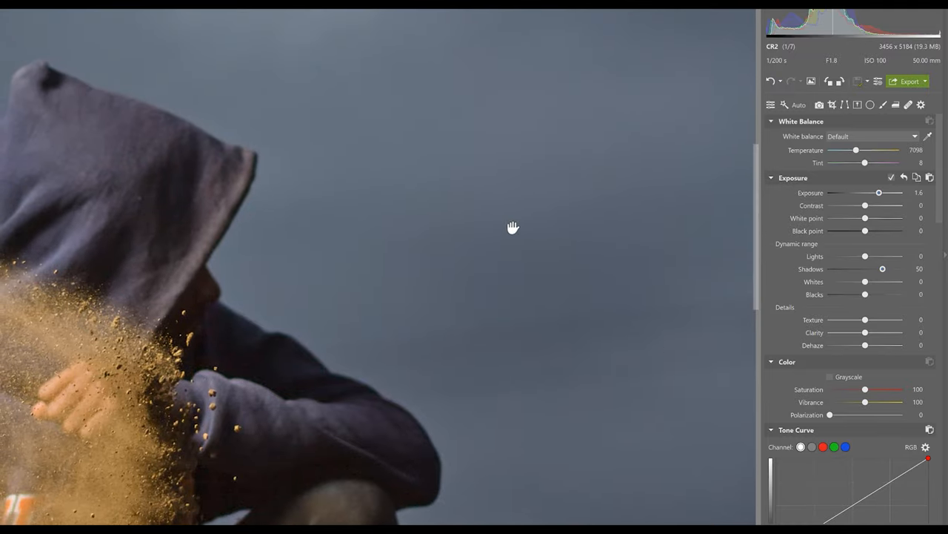
mouse_move(268, 463)
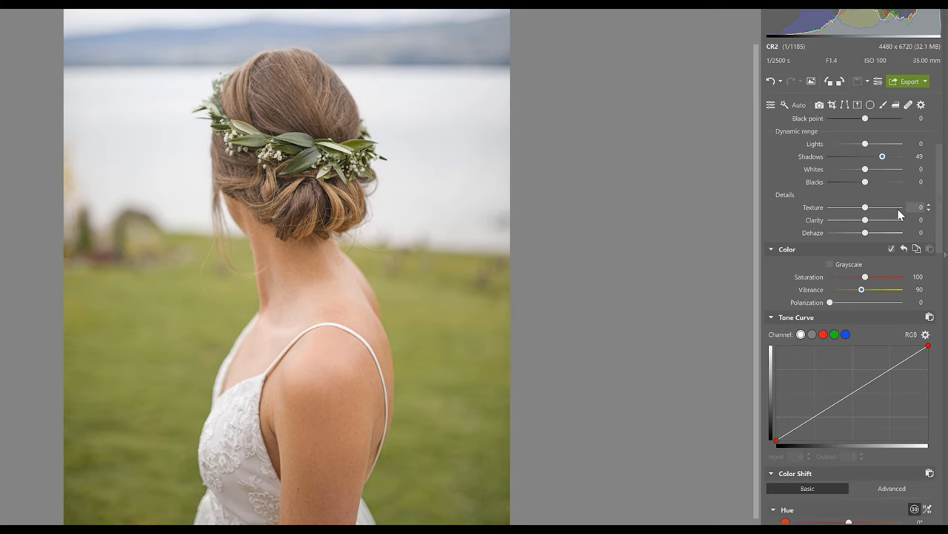
mouse_move(867, 222)
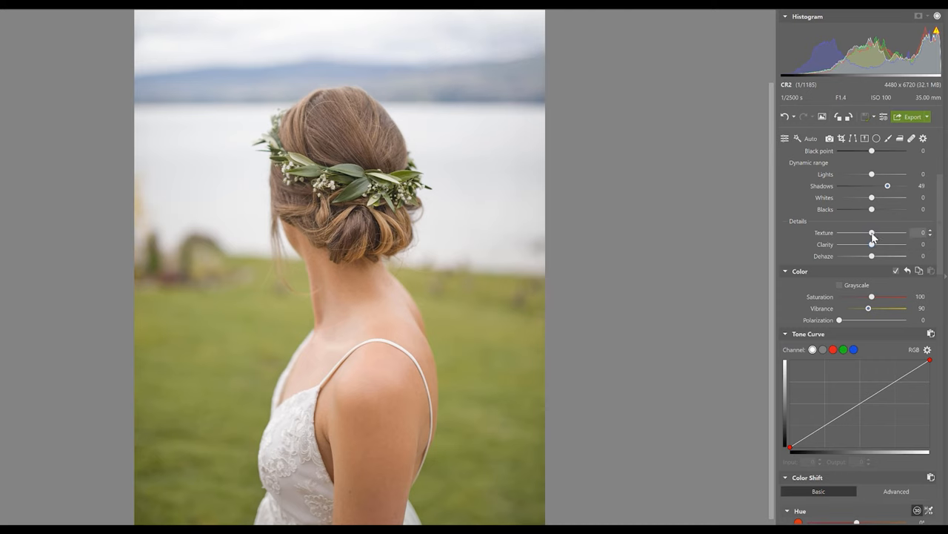
Step: On the bride photo, toggle Texture between 100 and 0, then compare with Clarity at 100
drag(871, 233, 903, 233)
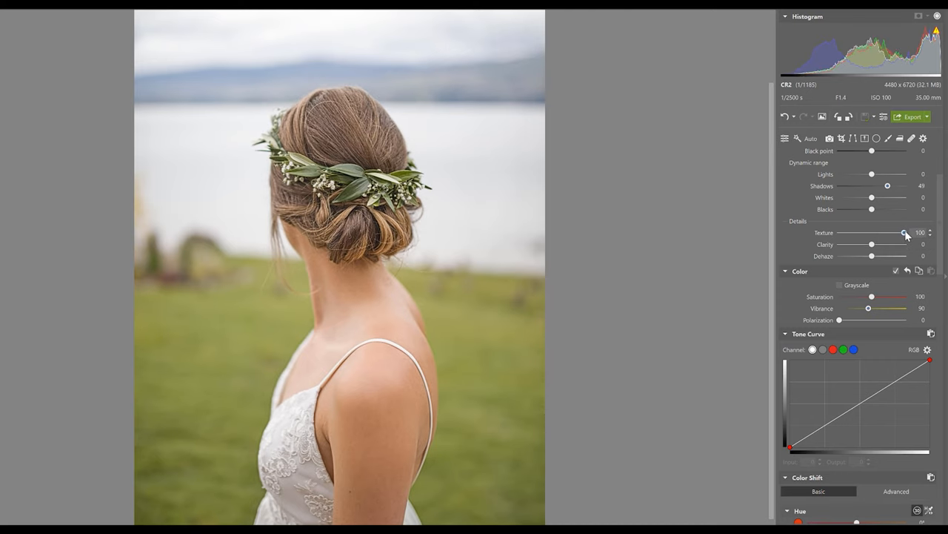
drag(902, 233, 872, 233)
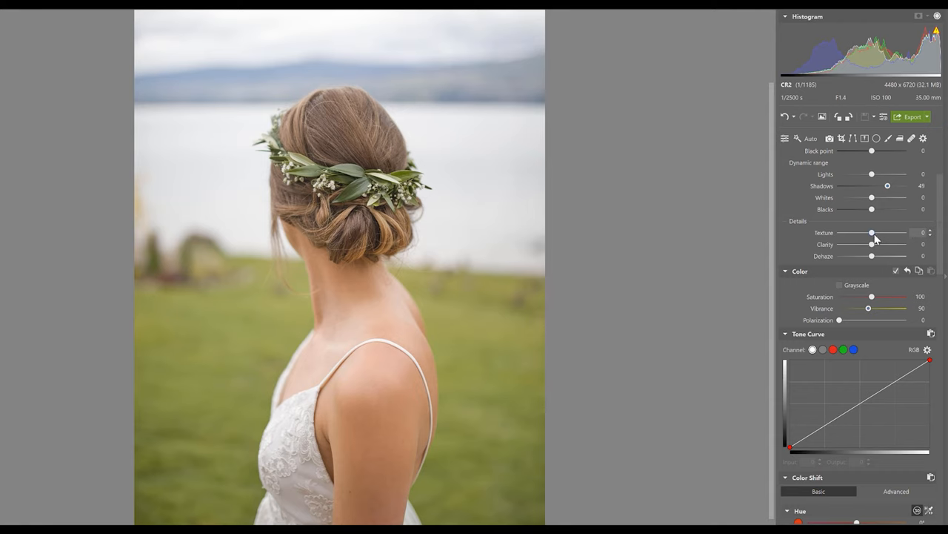
drag(872, 232, 904, 232)
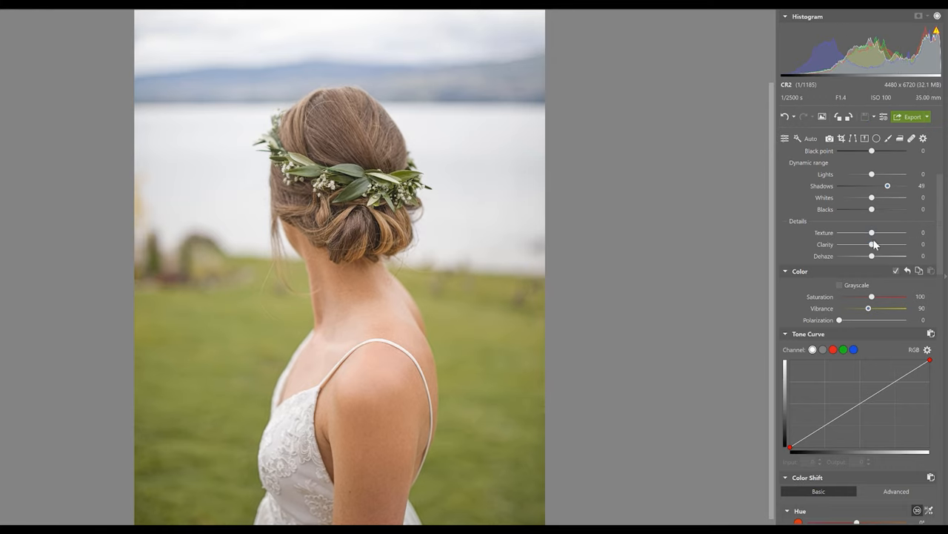
drag(861, 244, 903, 243)
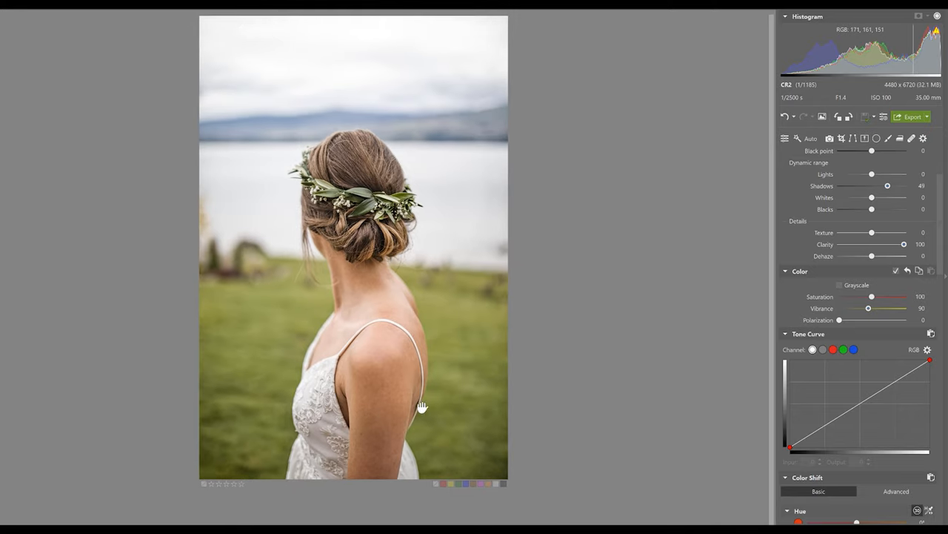
mouse_move(528, 334)
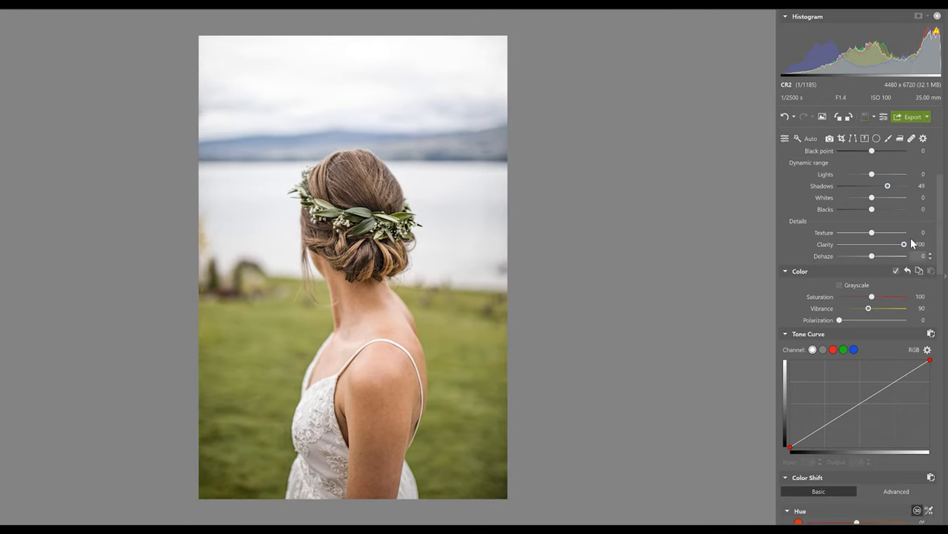
drag(903, 243, 871, 243)
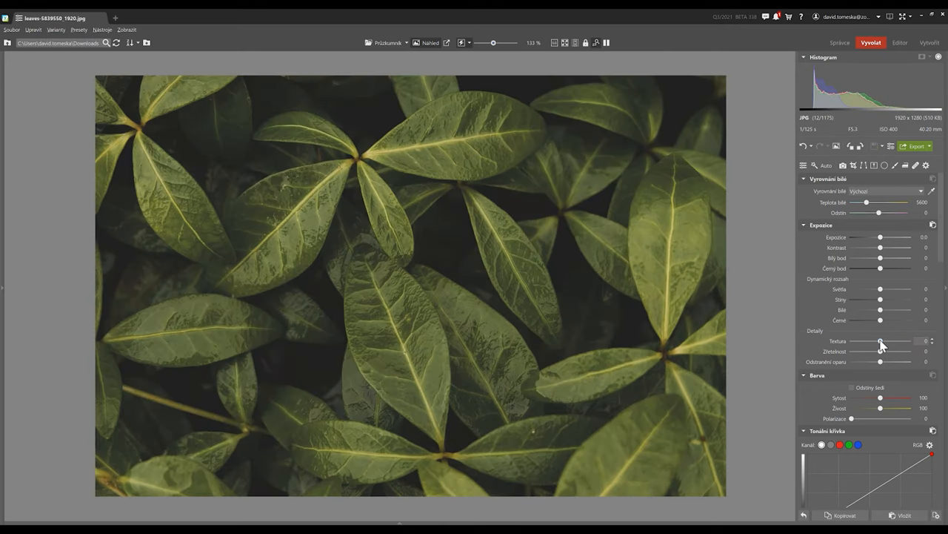
Step: Raise Texture to 100 on the green leaves photo
drag(881, 340, 908, 341)
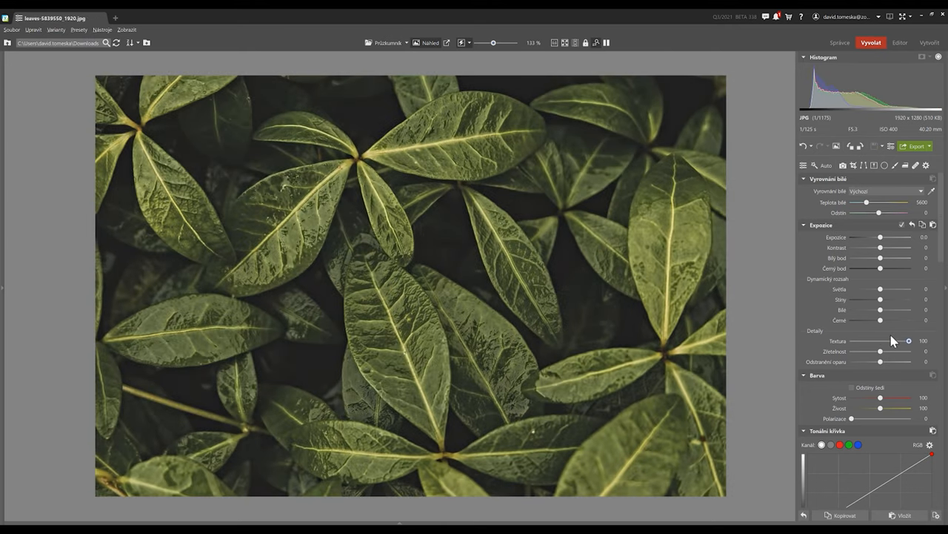